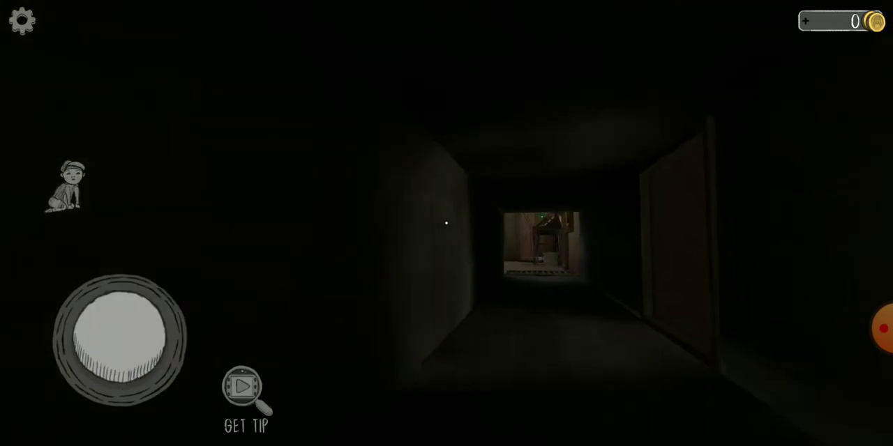
pyautogui.moveTo(122, 342); pyautogui.dragTo(122, 279)
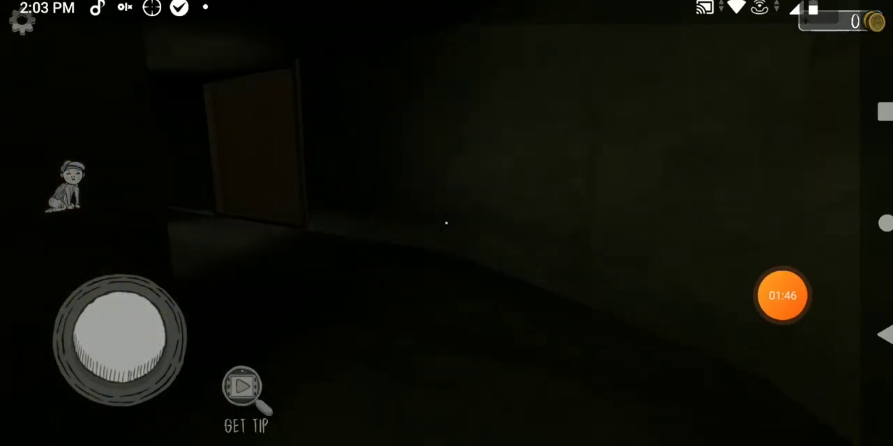
pyautogui.moveTo(119, 334); pyautogui.dragTo(129, 293)
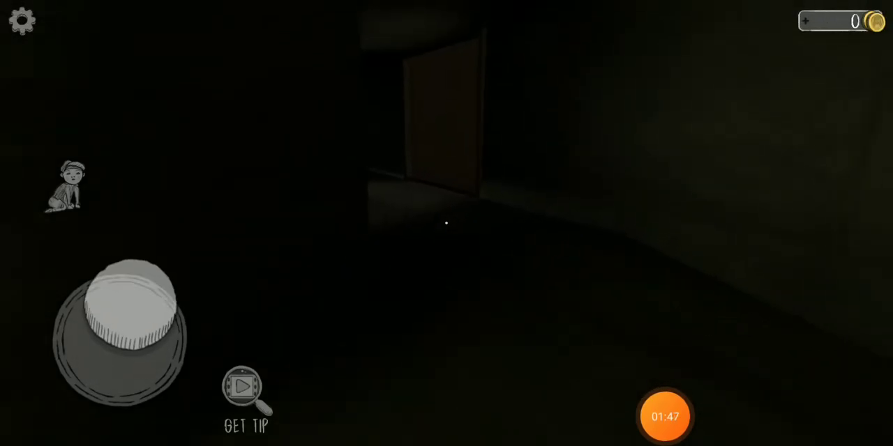
pyautogui.moveTo(129, 314); pyautogui.dragTo(150, 286)
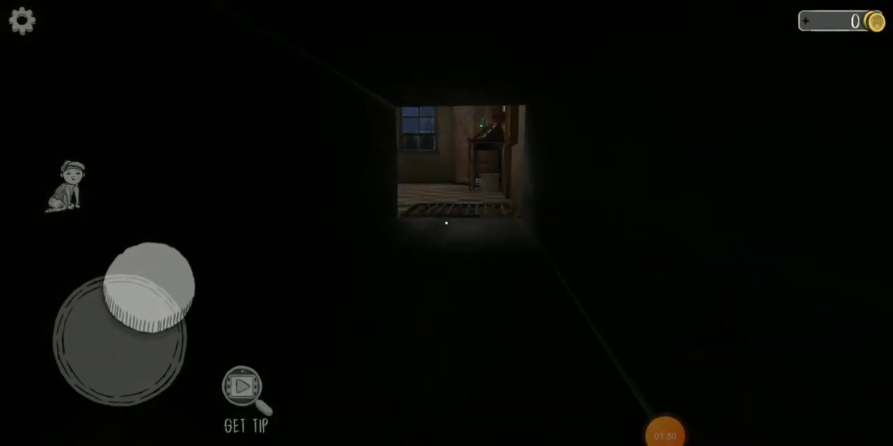